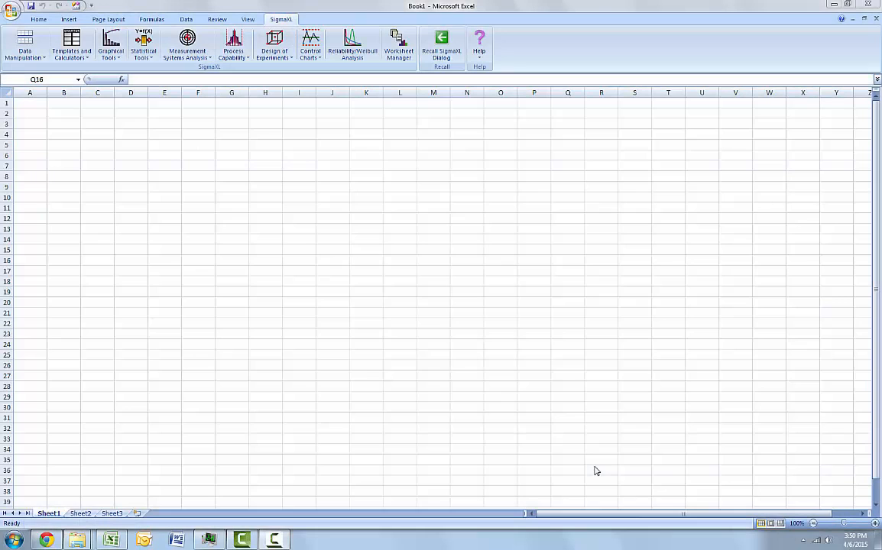
{"action": "mouse_move", "coordinate": [523, 315]}
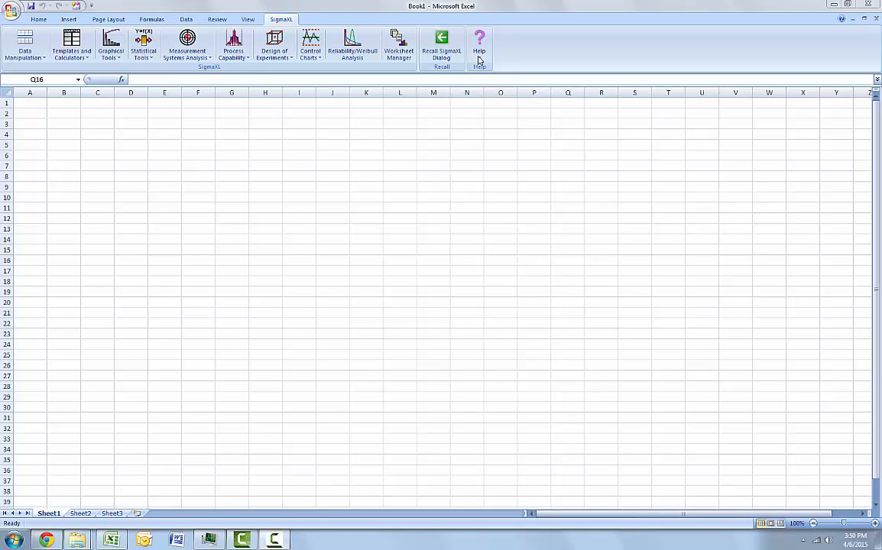
Browse the SigmaXL Sample Data folder from the Help menu.
{"action": "left_click", "coordinate": [480, 46]}
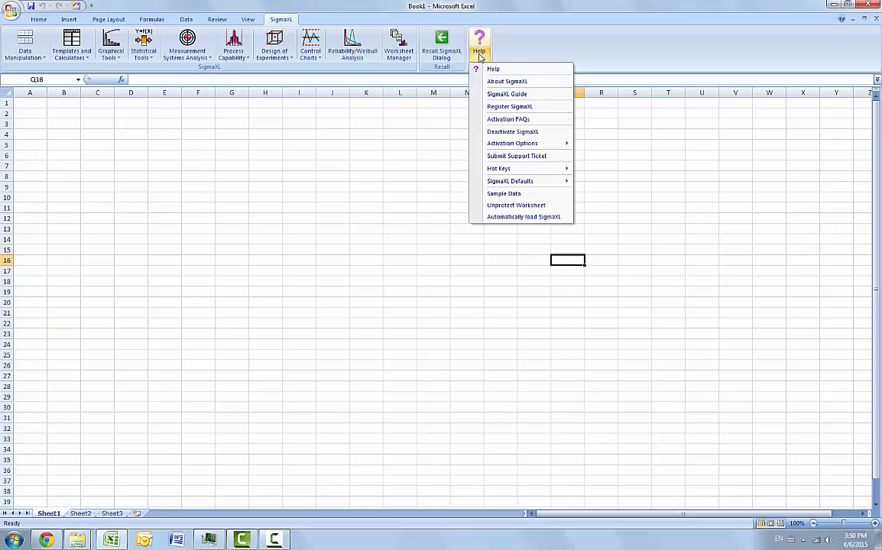
{"action": "mouse_move", "coordinate": [504, 193]}
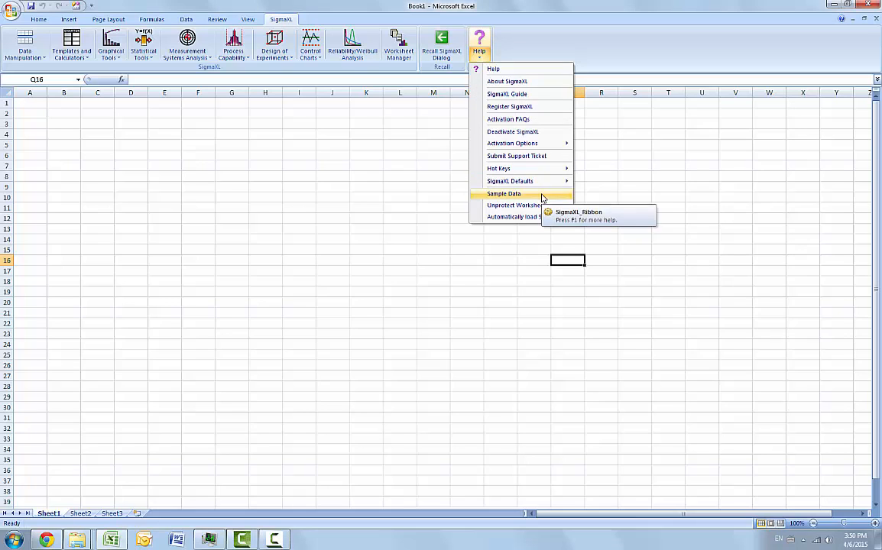
{"action": "left_click", "coordinate": [505, 192]}
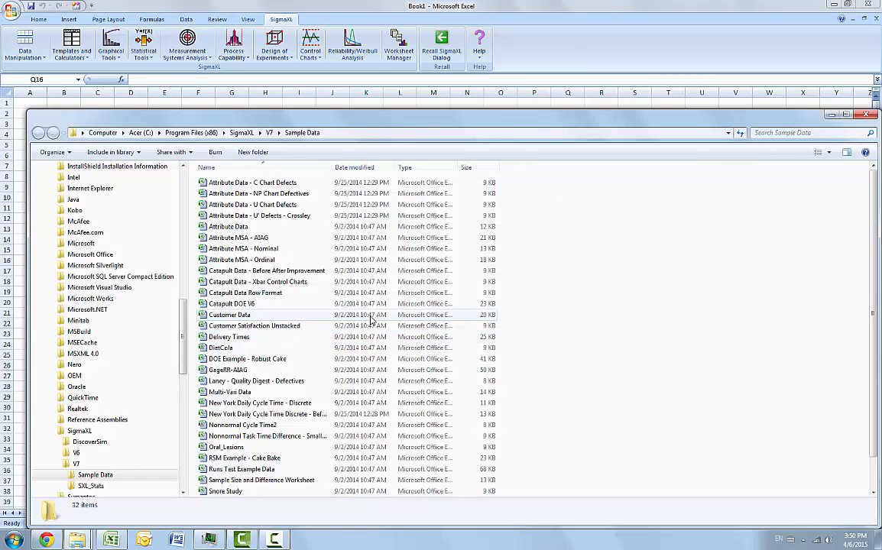
Load the Customer Data workbook and start One-Way ANOVA & Means Matrix on range $A$1:$W$101.
{"action": "double_click", "coordinate": [229, 315]}
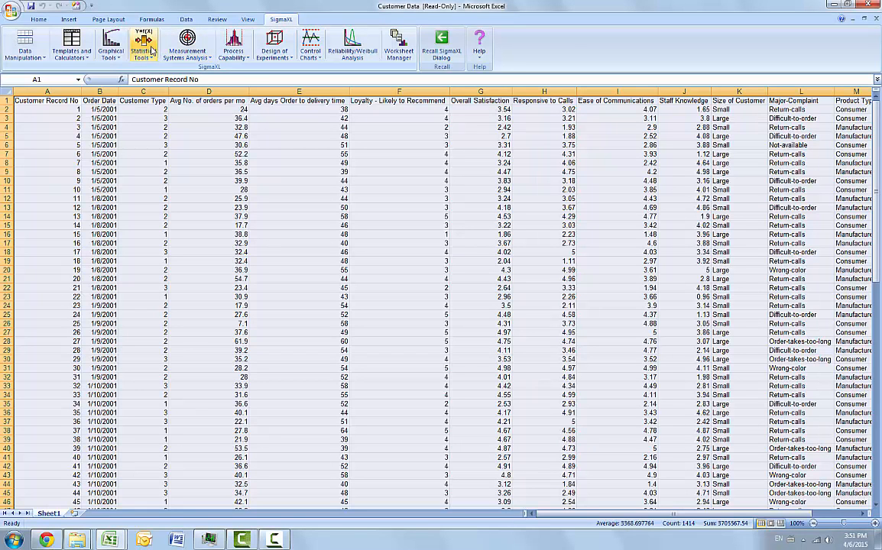
{"action": "left_click", "coordinate": [144, 45]}
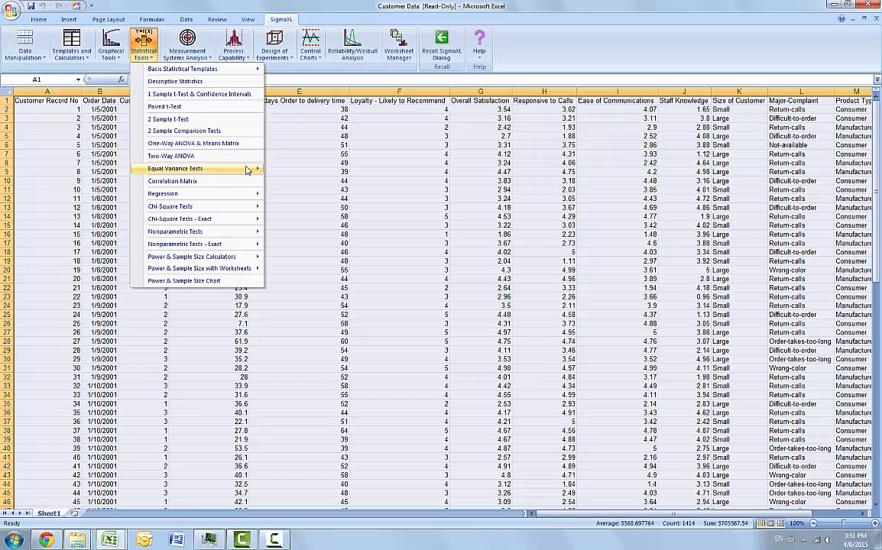
{"action": "mouse_move", "coordinate": [193, 143]}
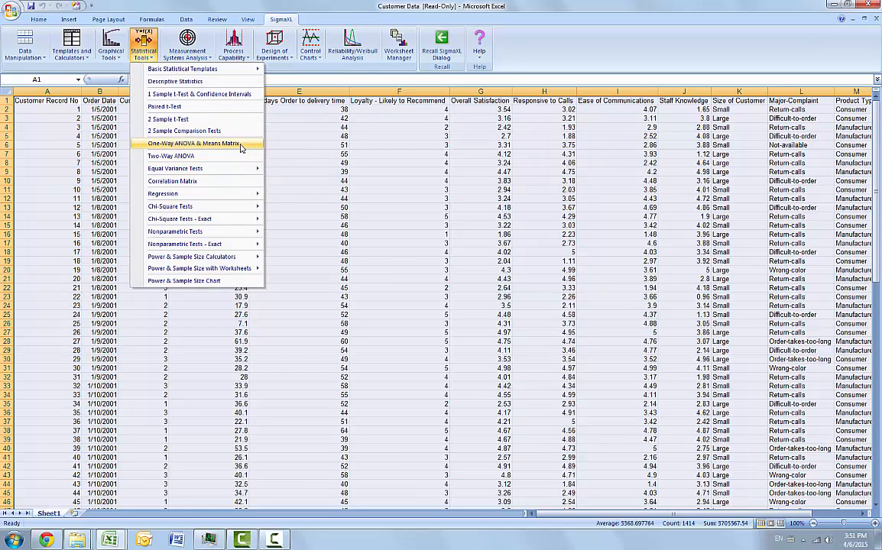
{"action": "left_click", "coordinate": [195, 144]}
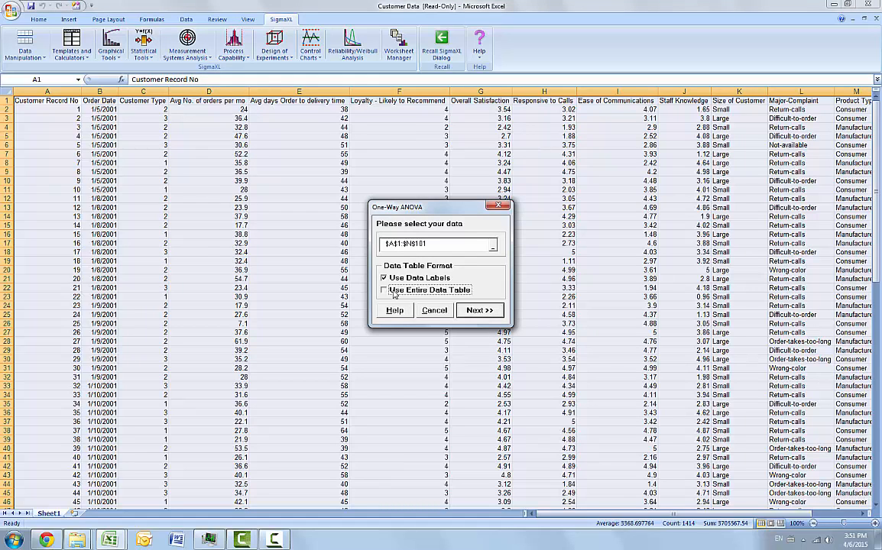
Run the ANOVA with Overall Satisfaction as numeric response grouped by Customer Type.
{"action": "left_click", "coordinate": [480, 309]}
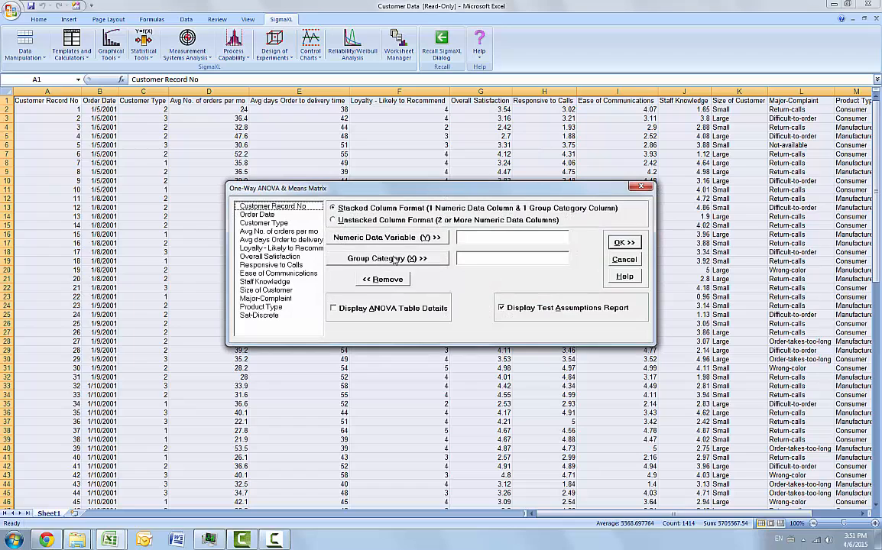
{"action": "left_click", "coordinate": [269, 257]}
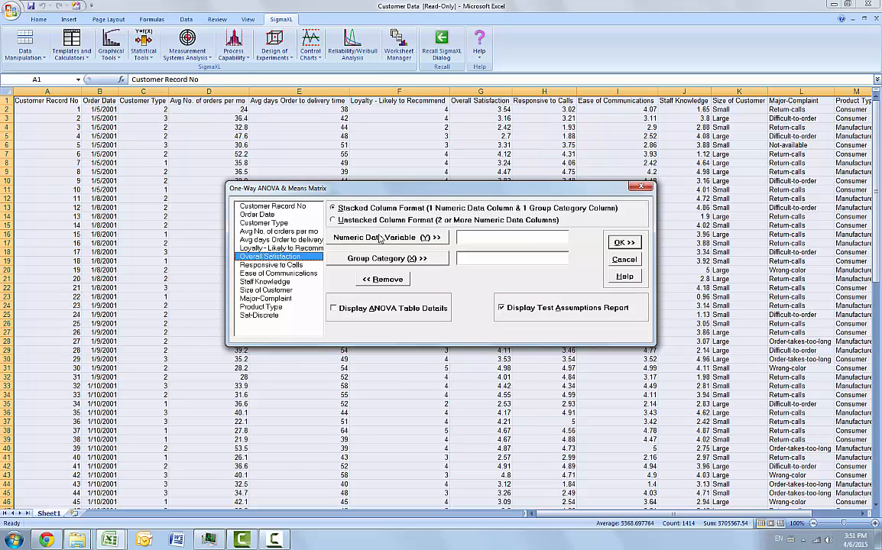
{"action": "left_click", "coordinate": [386, 237]}
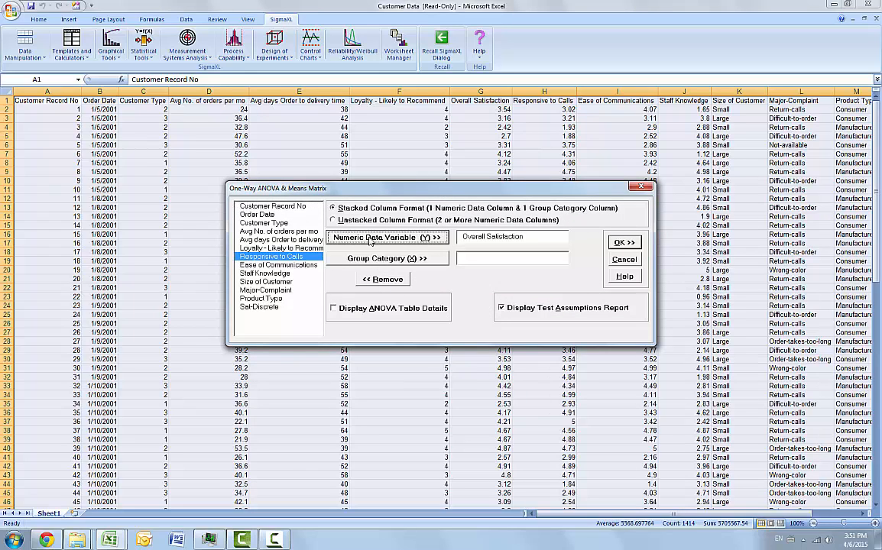
{"action": "left_click", "coordinate": [262, 223]}
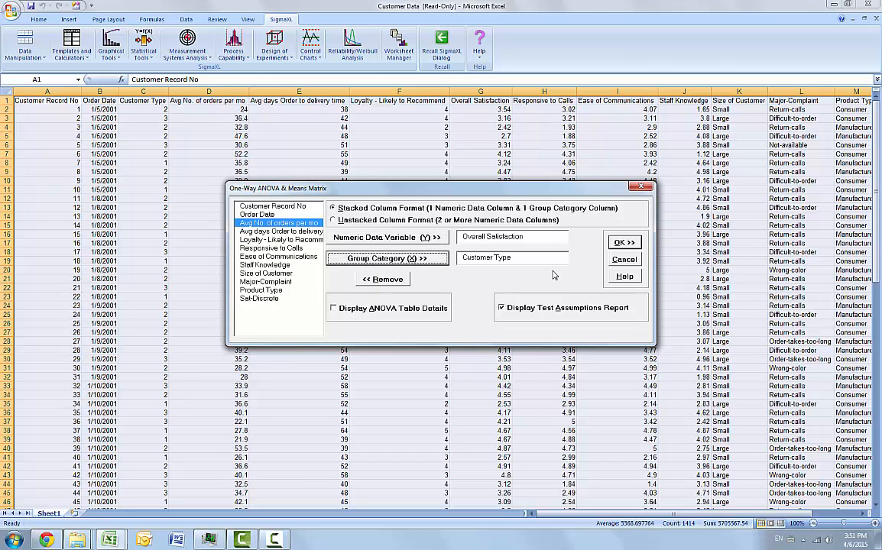
{"action": "mouse_move", "coordinate": [498, 318]}
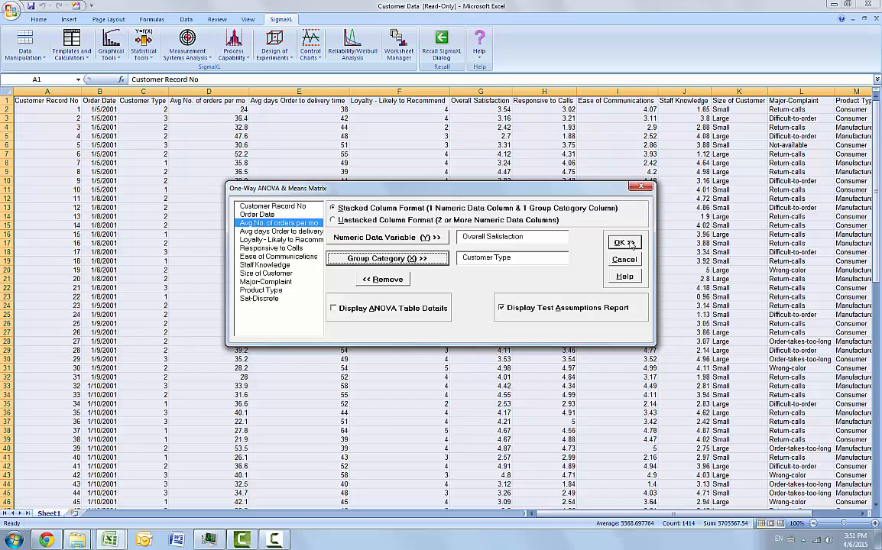
{"action": "left_click", "coordinate": [619, 242]}
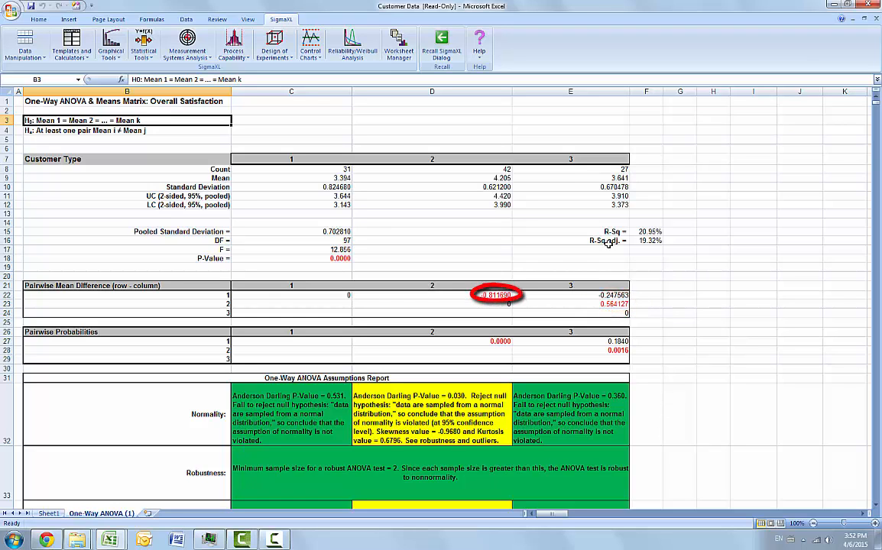
Review the ANOVA sheet's means, P-Value 0.0068 and the colour-coded assumptions report.
{"action": "scroll", "scroll_direction": "down", "scroll_amount": 3}
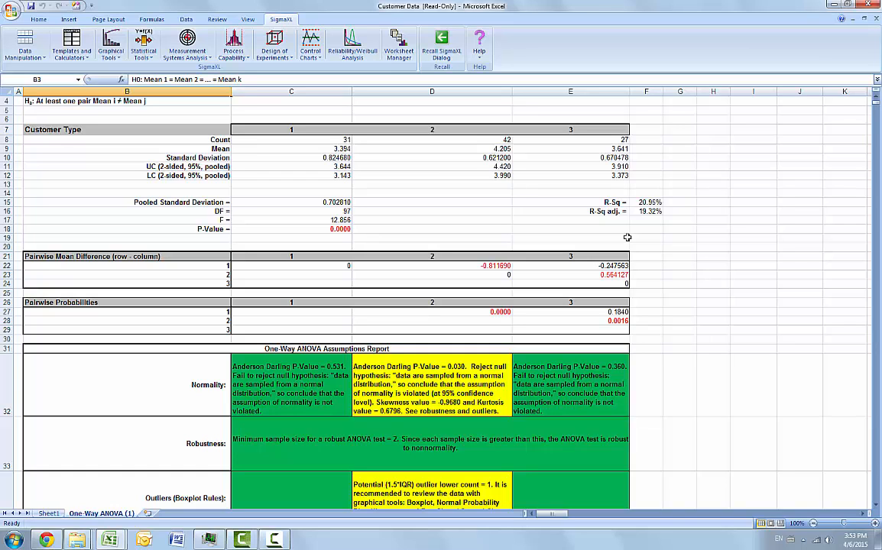
{"action": "scroll", "scroll_direction": "down", "scroll_amount": 3}
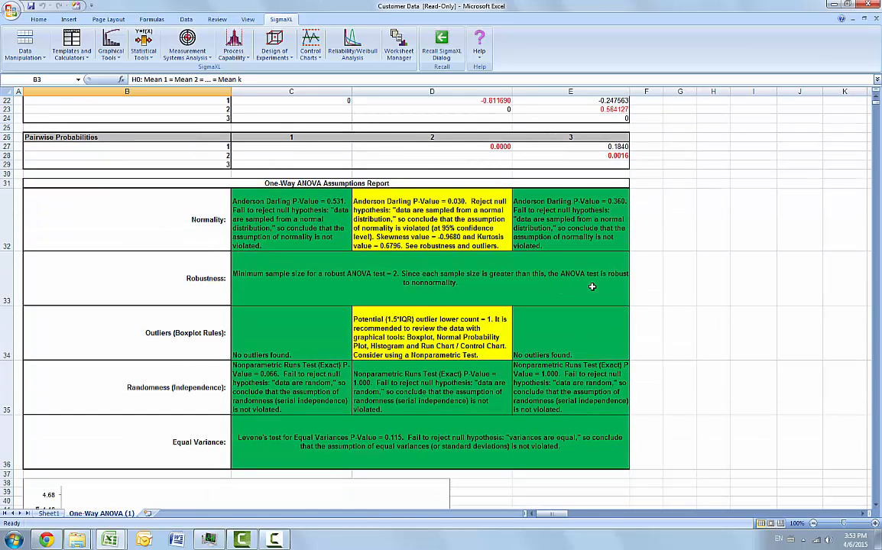
{"action": "mouse_move", "coordinate": [535, 269]}
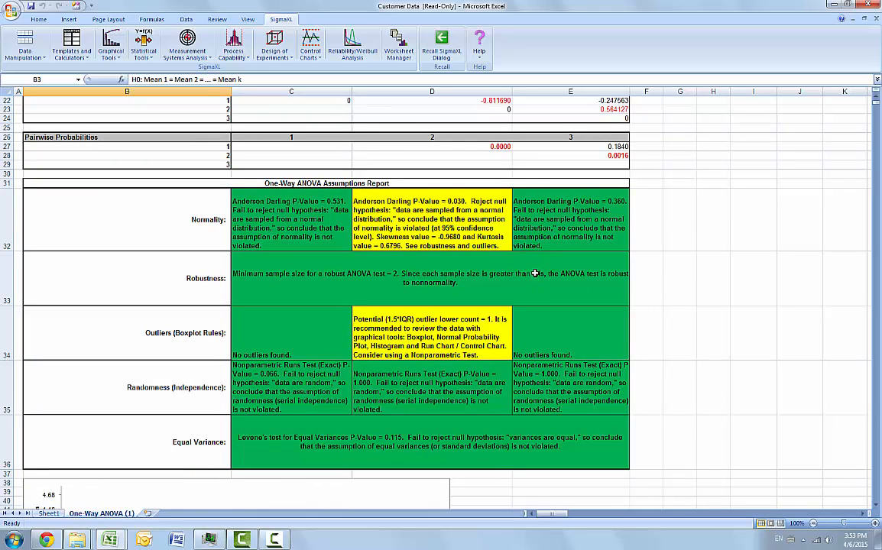
{"action": "mouse_move", "coordinate": [535, 278]}
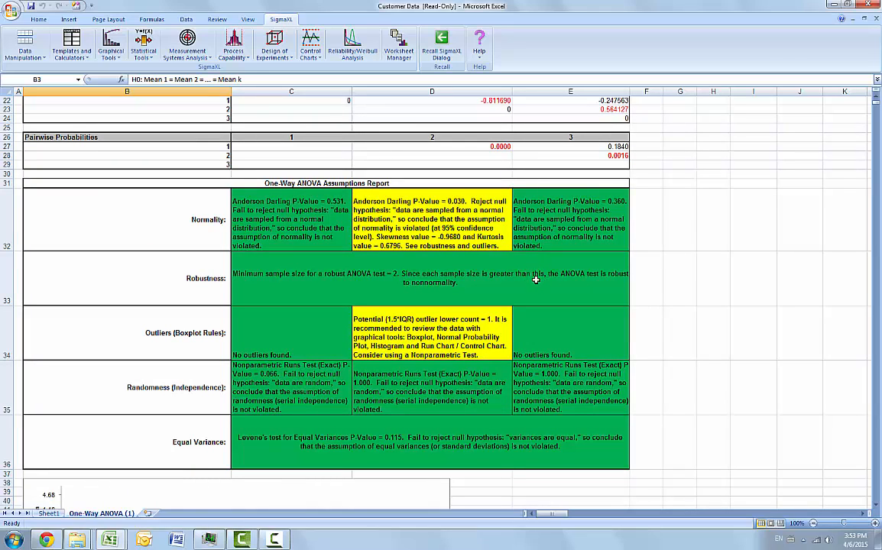
{"action": "mouse_move", "coordinate": [354, 239]}
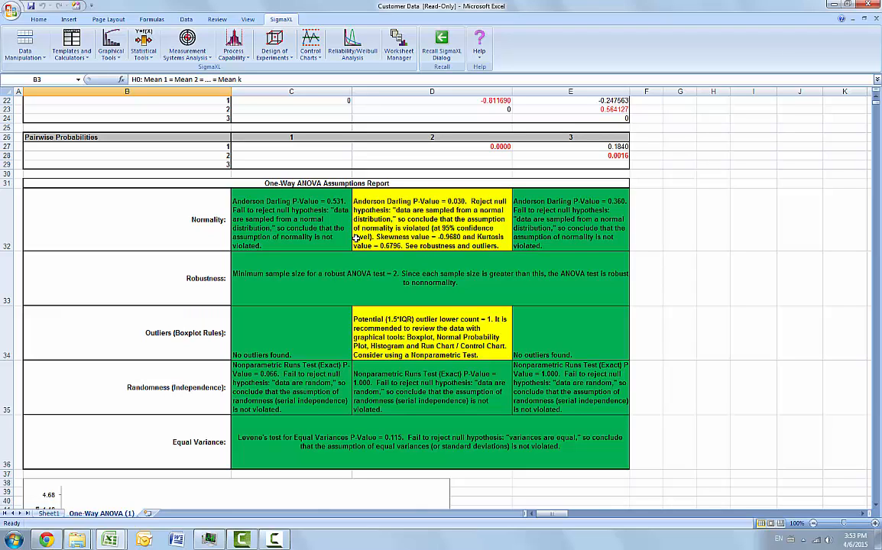
{"action": "mouse_move", "coordinate": [355, 238]}
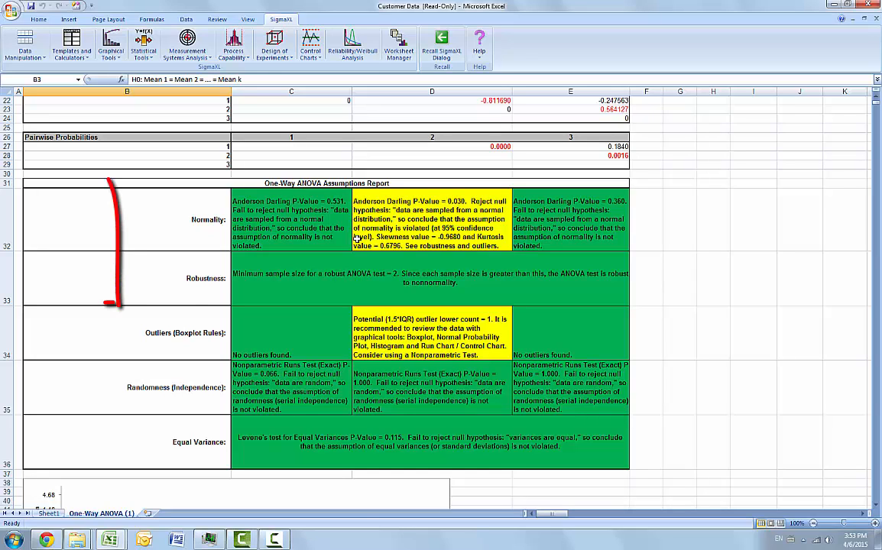
{"action": "left_click_drag", "start_coordinate": [107, 183], "coordinate": [672, 306]}
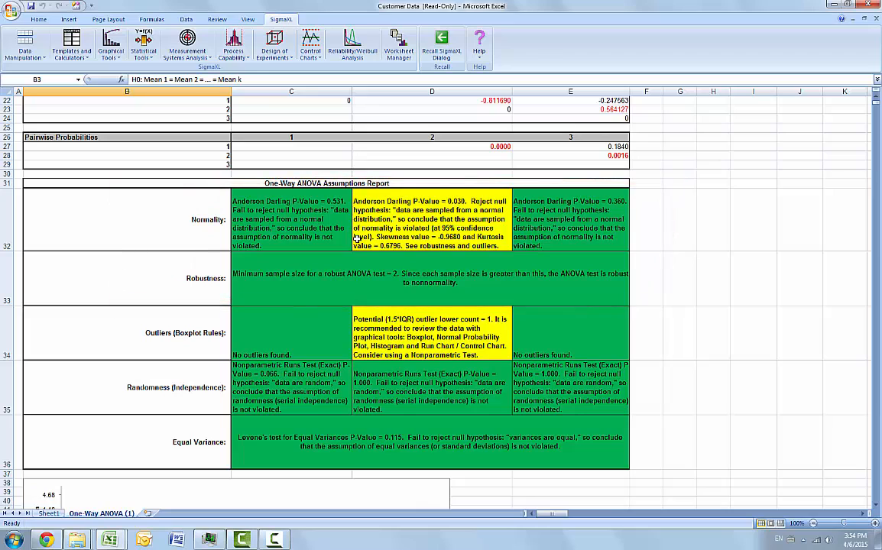
{"action": "mouse_move", "coordinate": [203, 333]}
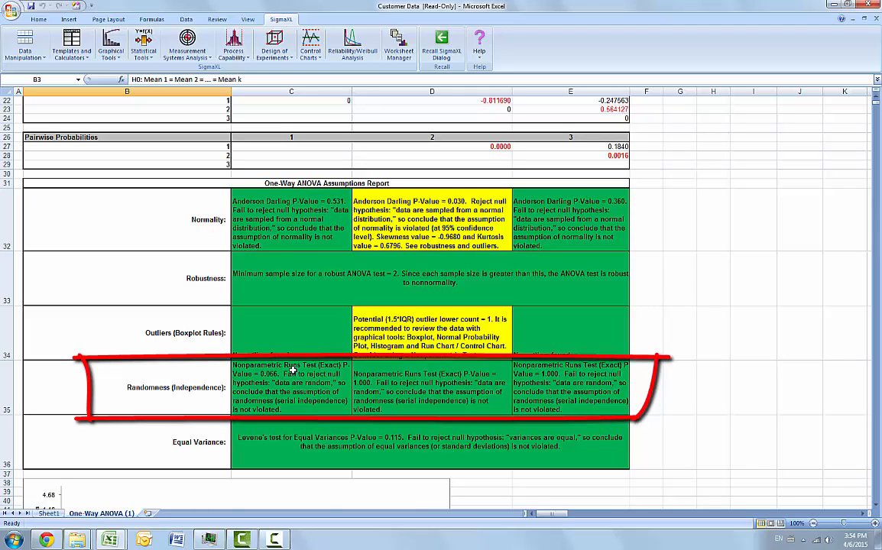
{"action": "mouse_move", "coordinate": [287, 370]}
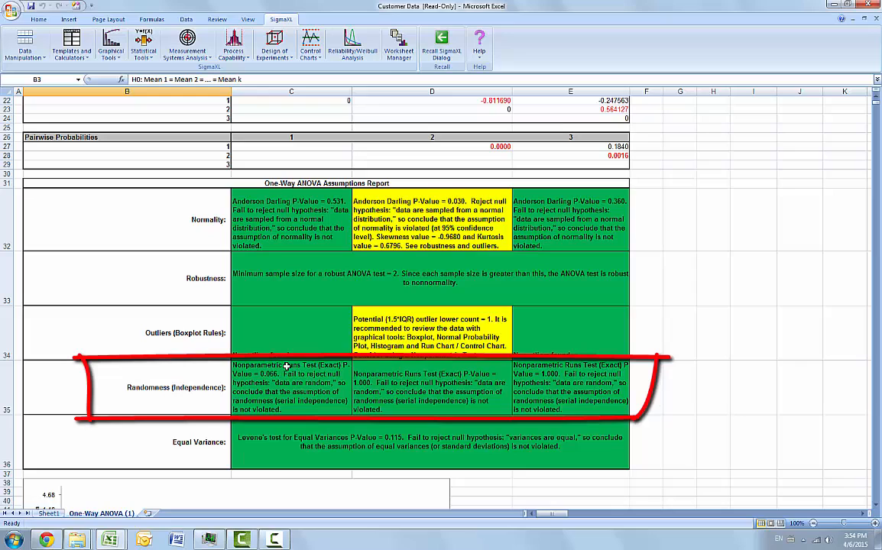